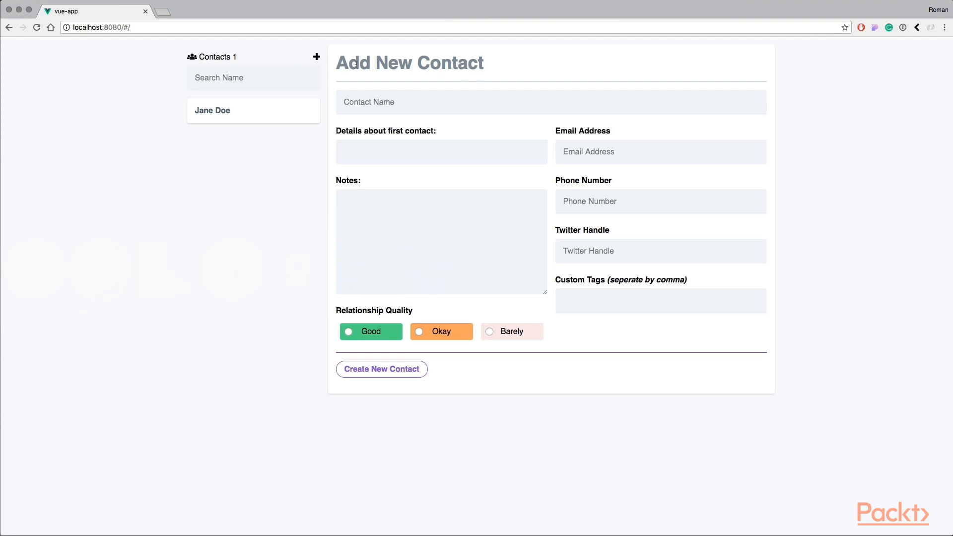
- Show Jane Doe's contact details from the sidebar contact list
double_click(408, 62)
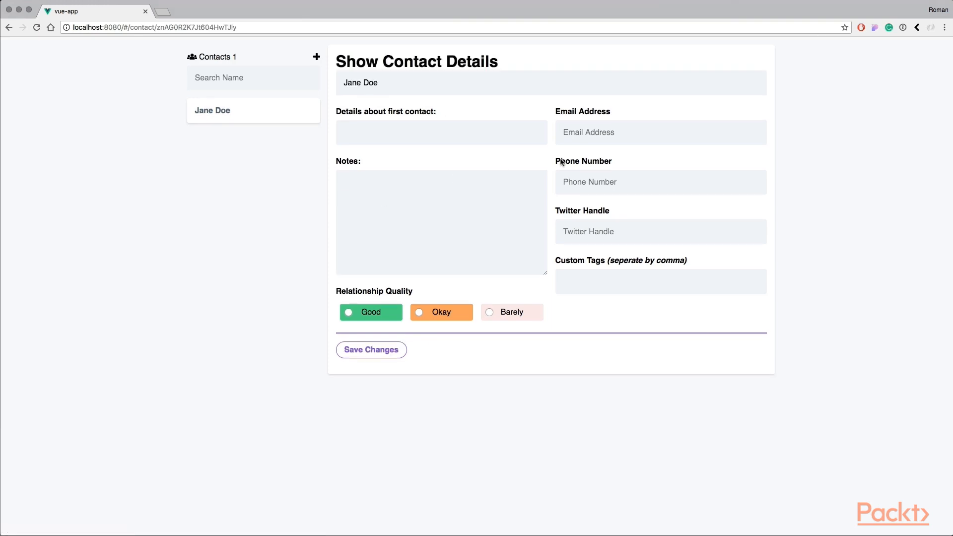
type("Met")
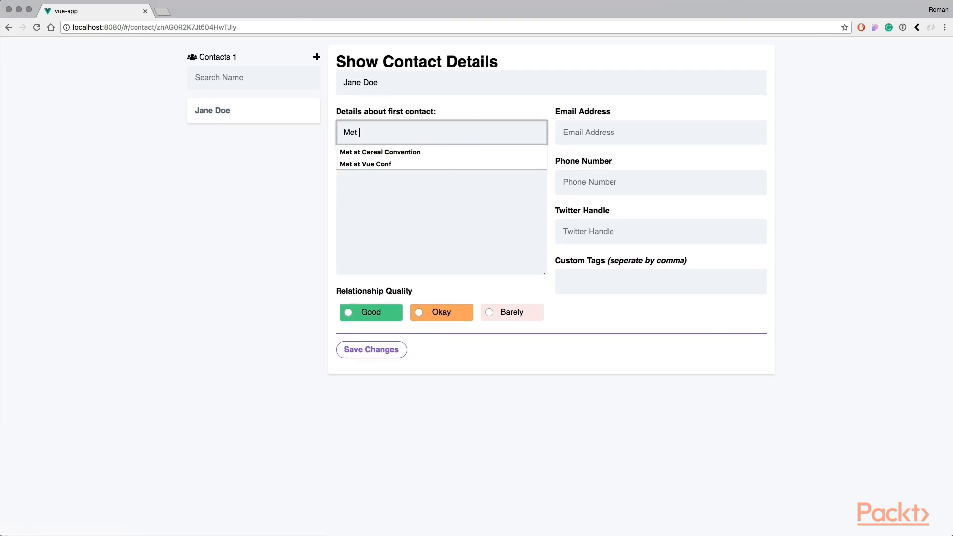
left_click(364, 164)
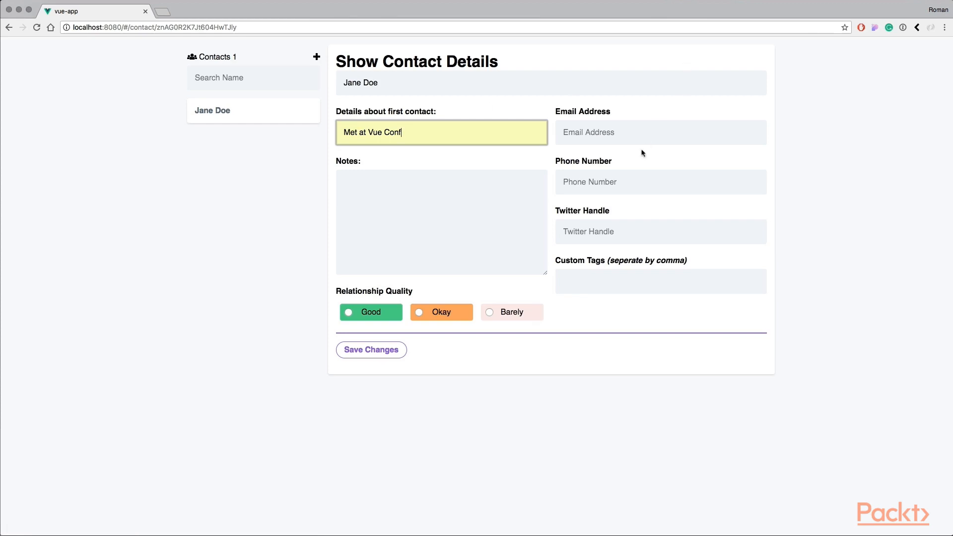
left_click(660, 132)
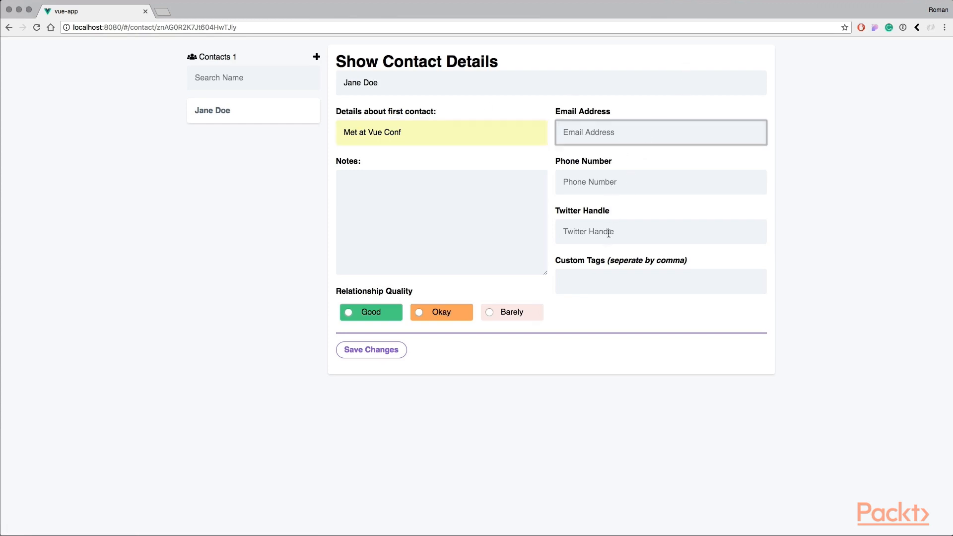
left_click(660, 231)
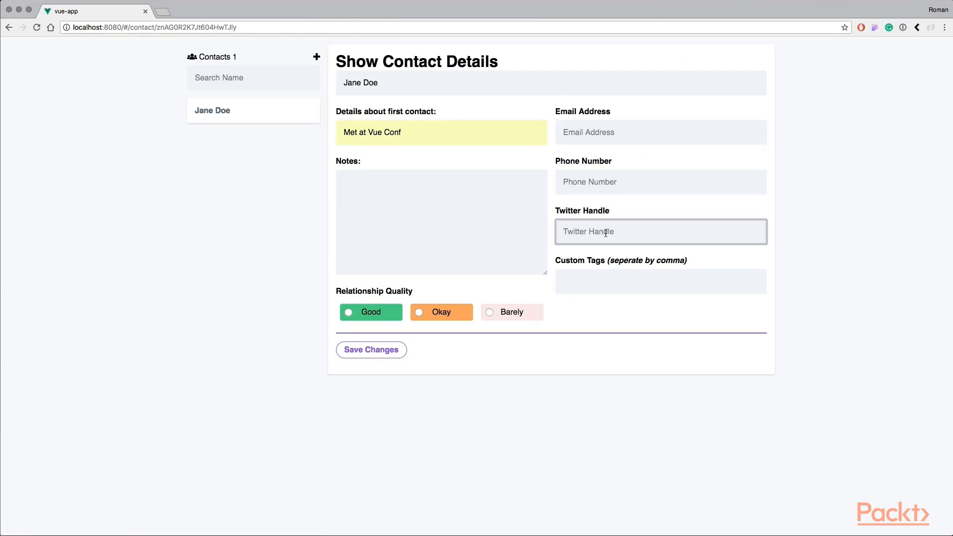
type("@jane_doe")
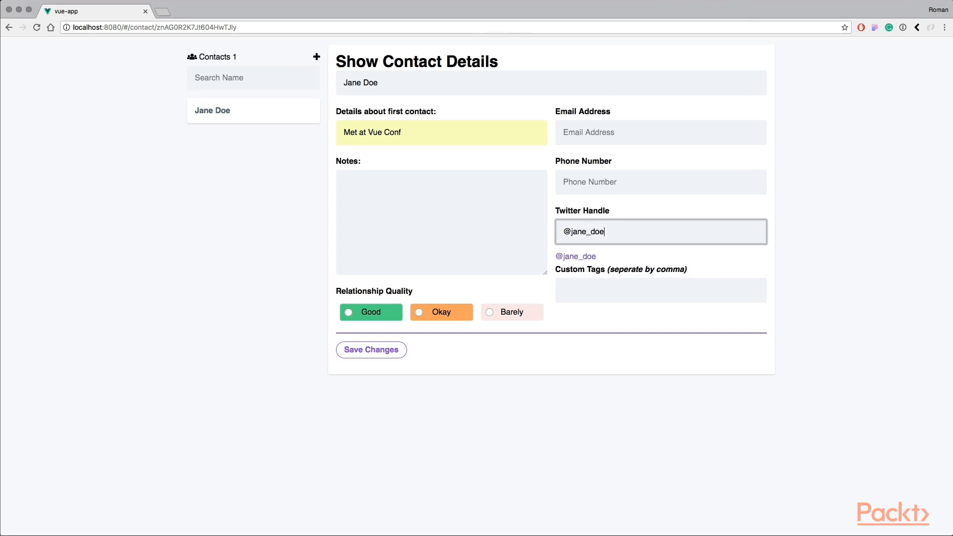
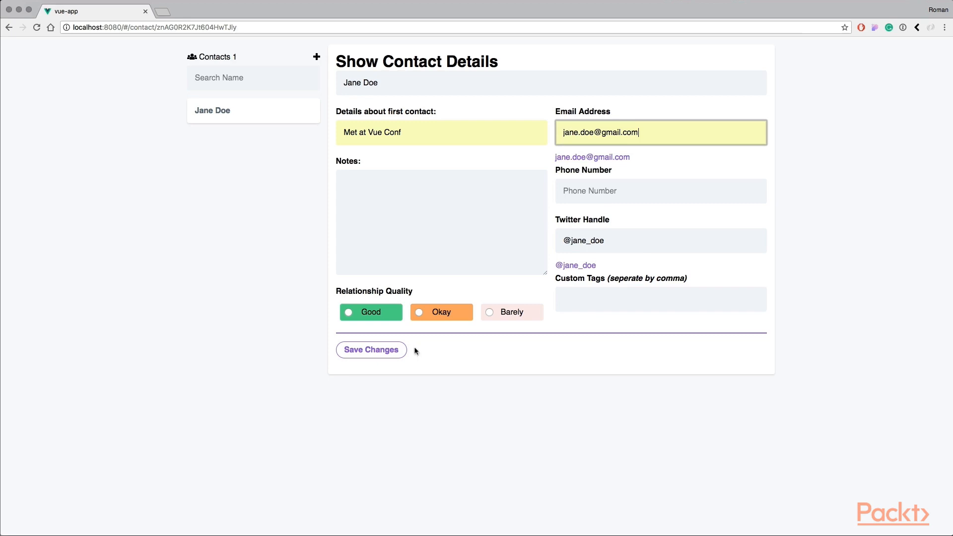
- Add custom tags 'vue, modelist' and notes, then save Jane Doe's changes
left_click(660, 298)
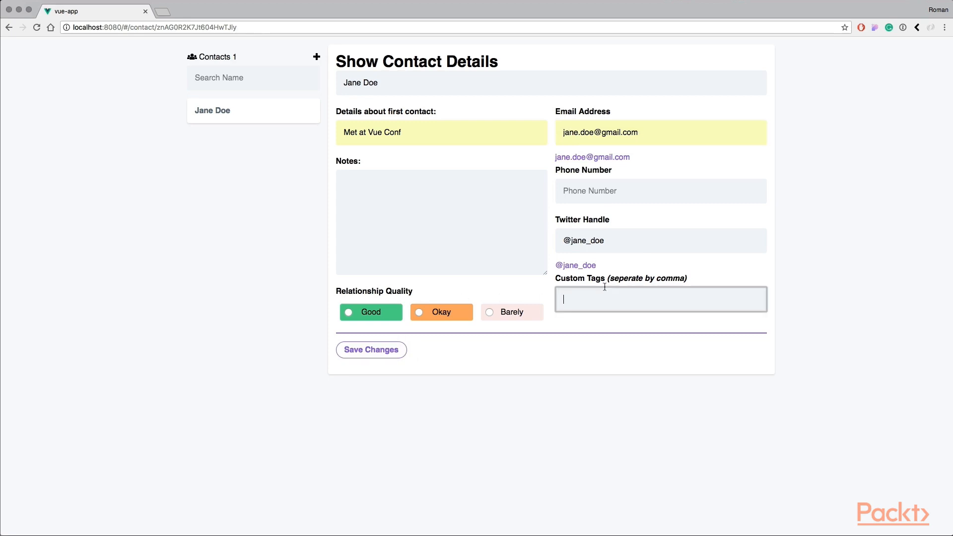
type("vue")
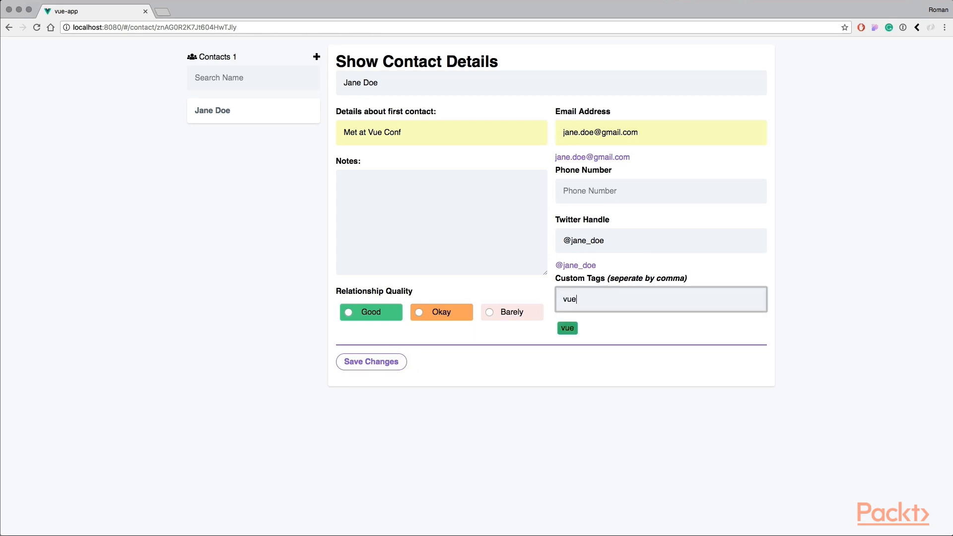
type(", model")
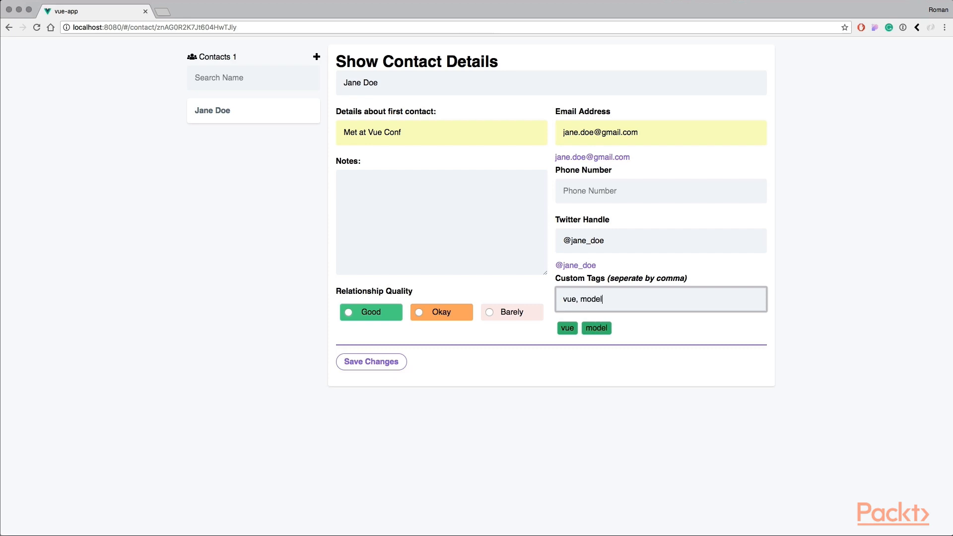
type("ist")
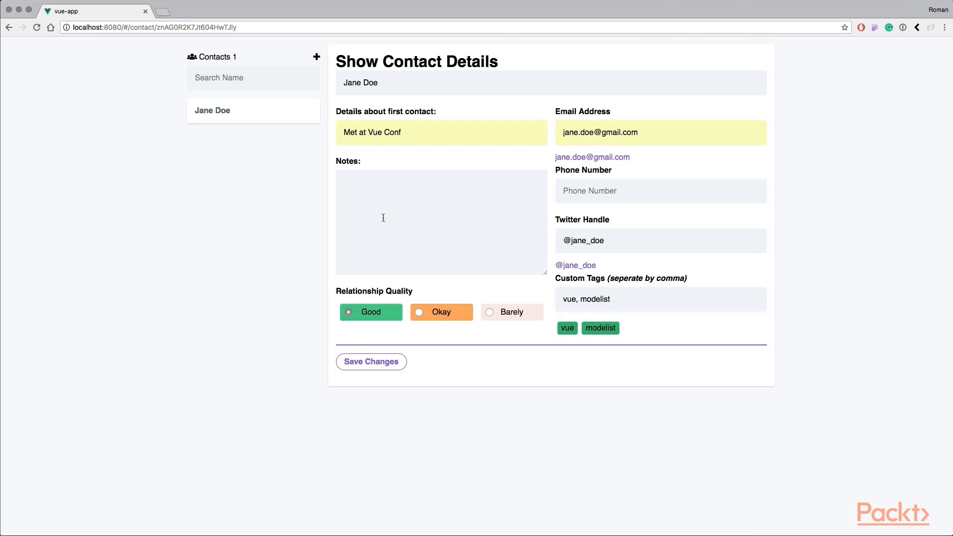
type("No")
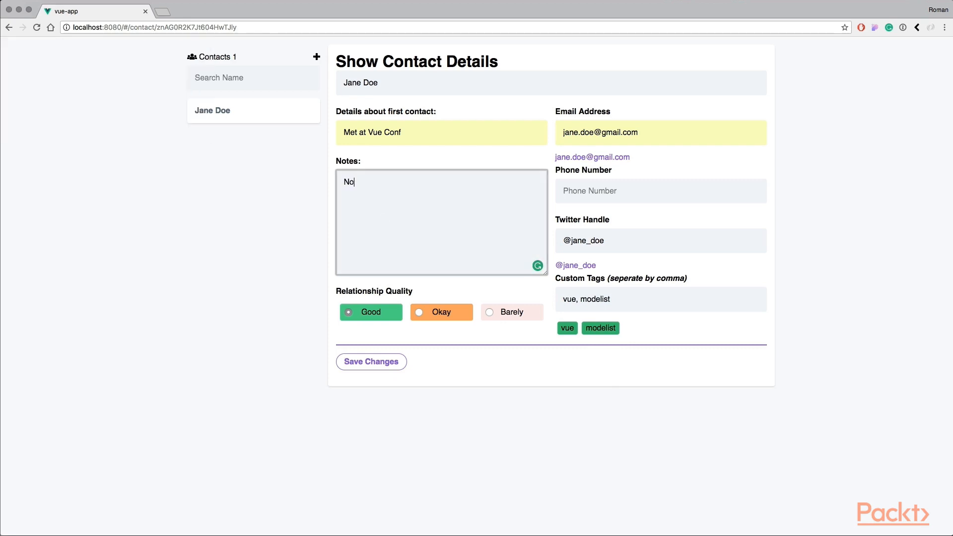
left_click(370, 361)
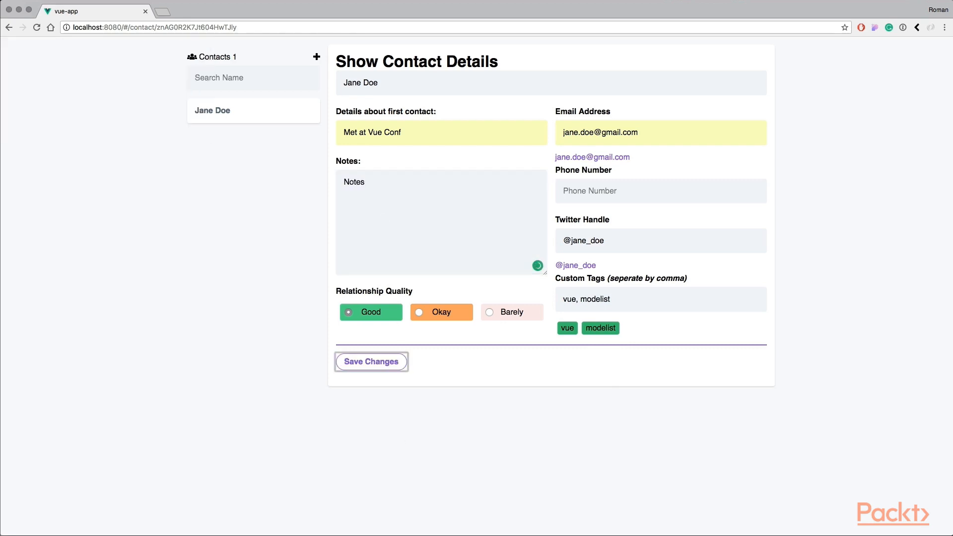
mouse_move(281, 121)
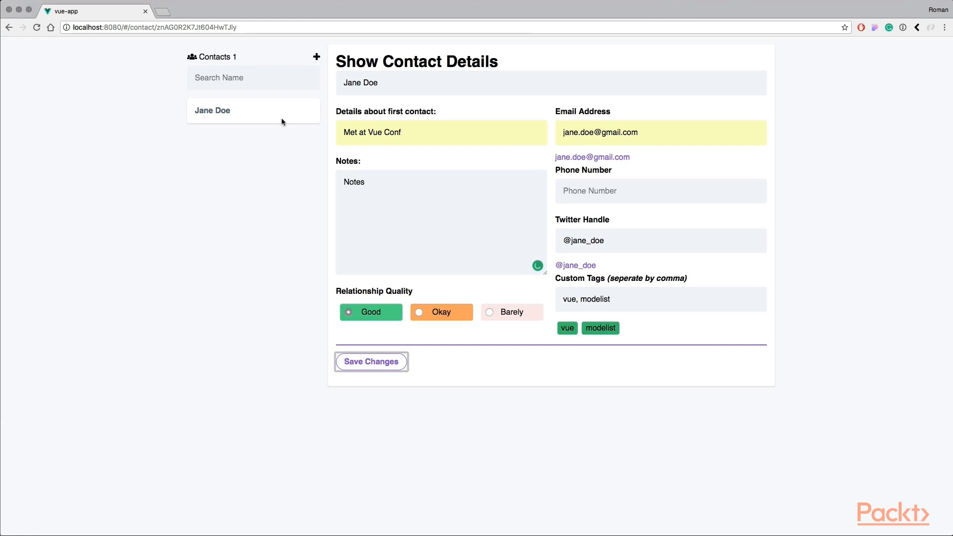
left_click(253, 77)
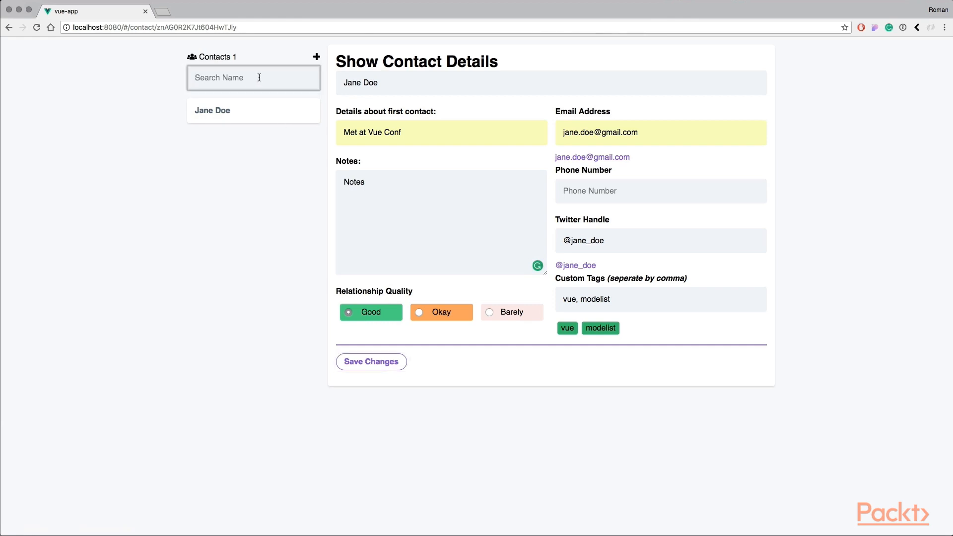
left_click(315, 57)
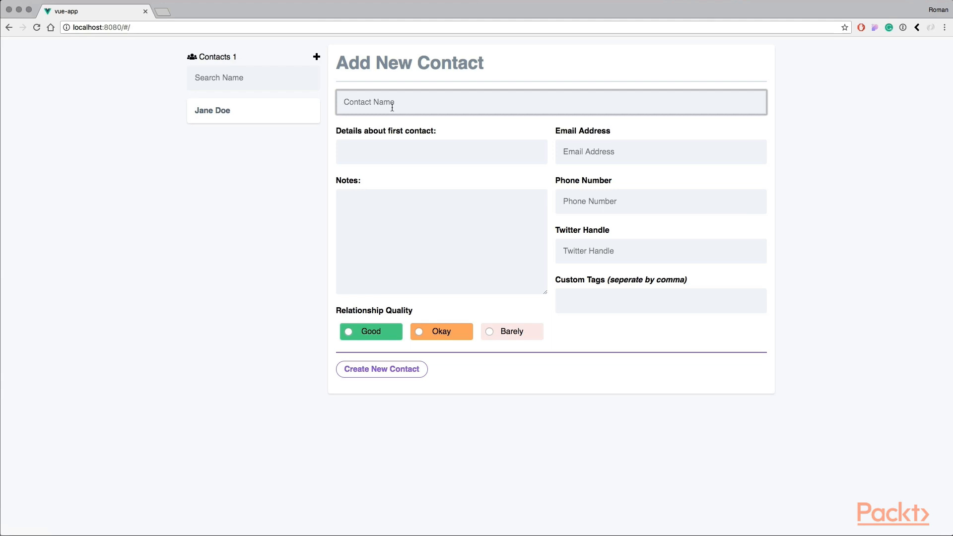
- Create a new contact 'John Doe' with notes 'New Notes'
type("John D")
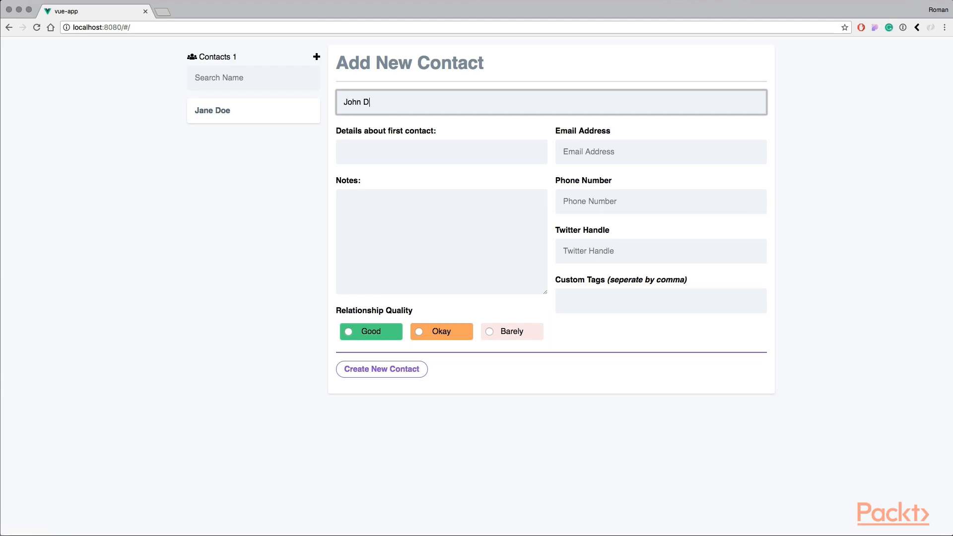
left_click(440, 240)
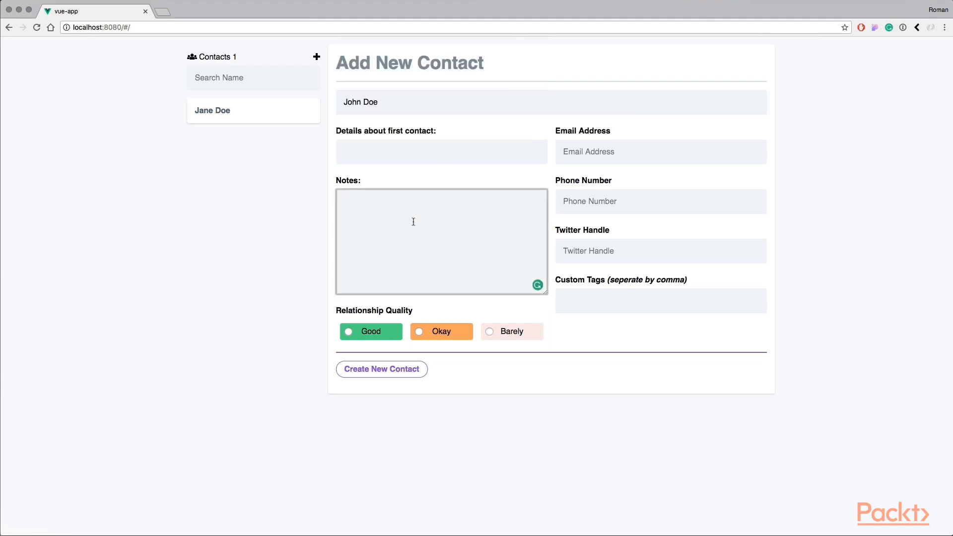
type("New Notes")
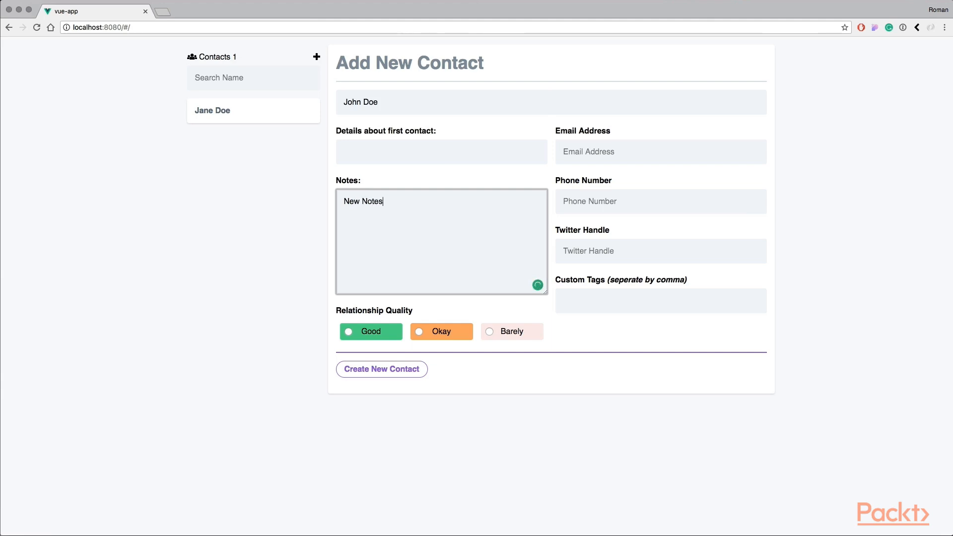
left_click(381, 369)
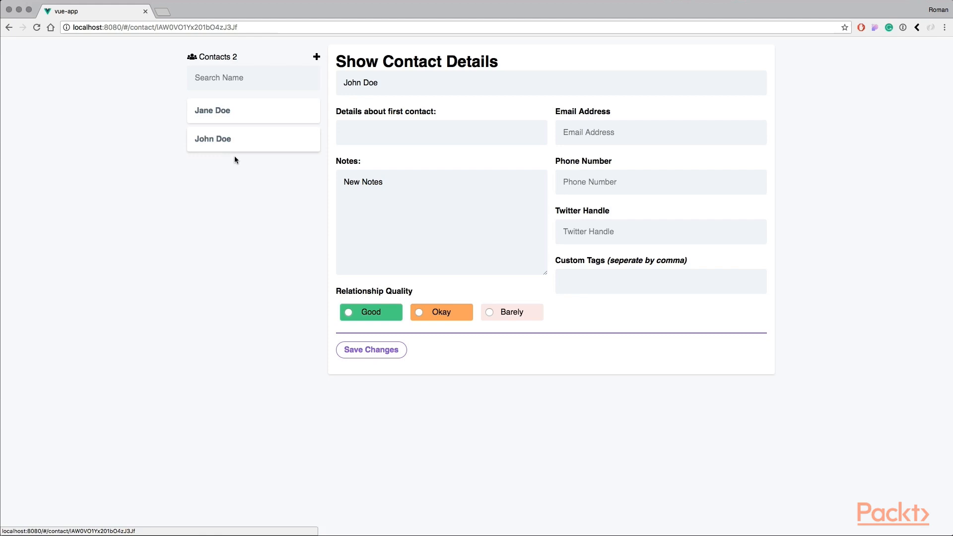
mouse_move(213, 138)
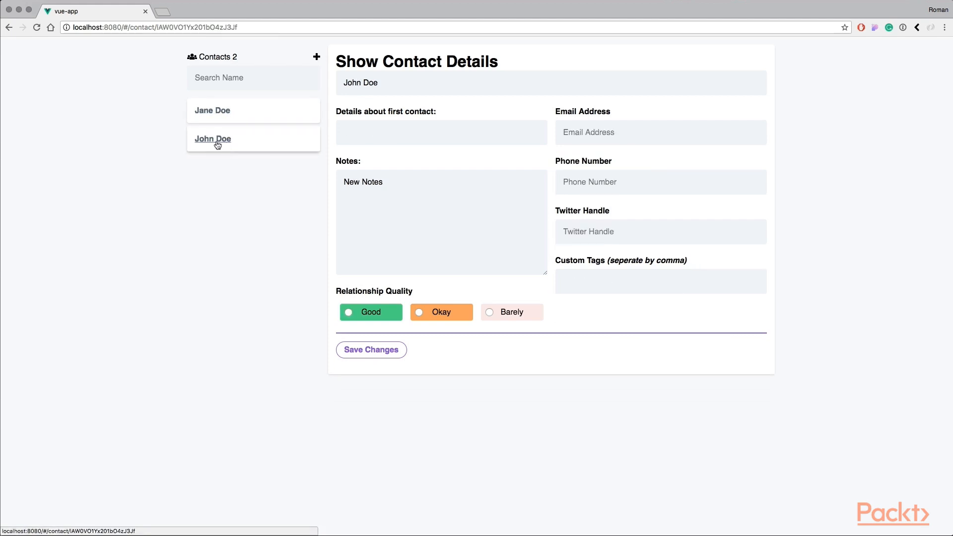
- Search 'jane' in the sidebar so only Jane Doe remains in the list
left_click(253, 77)
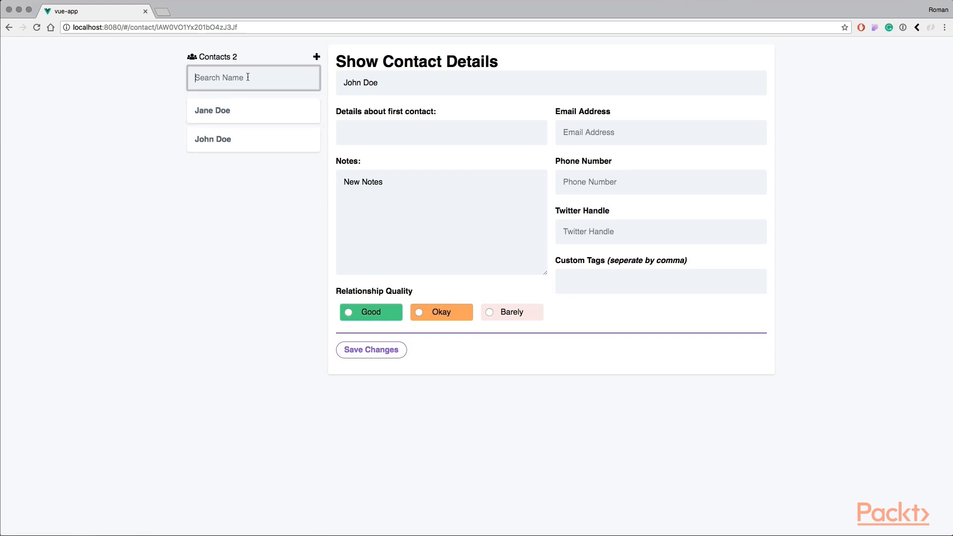
type("j")
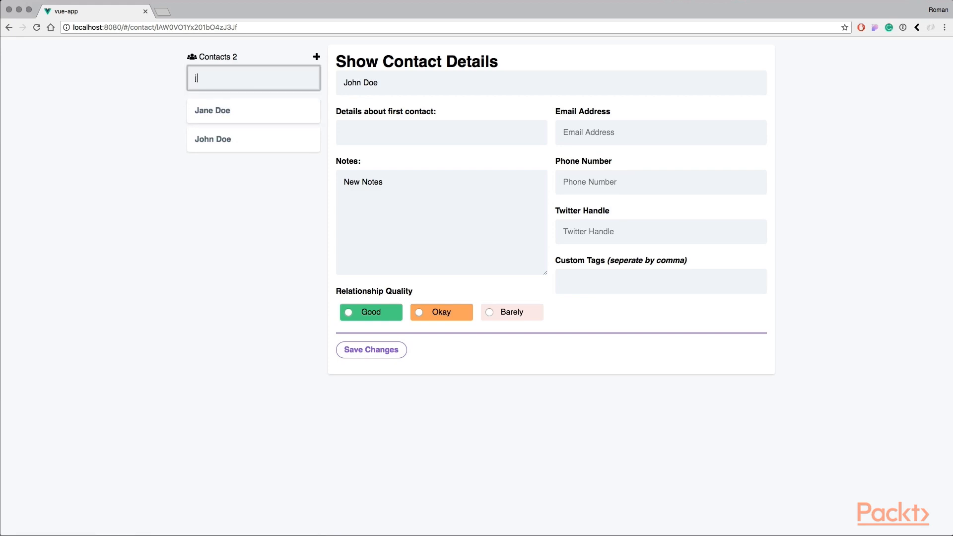
type("jane")
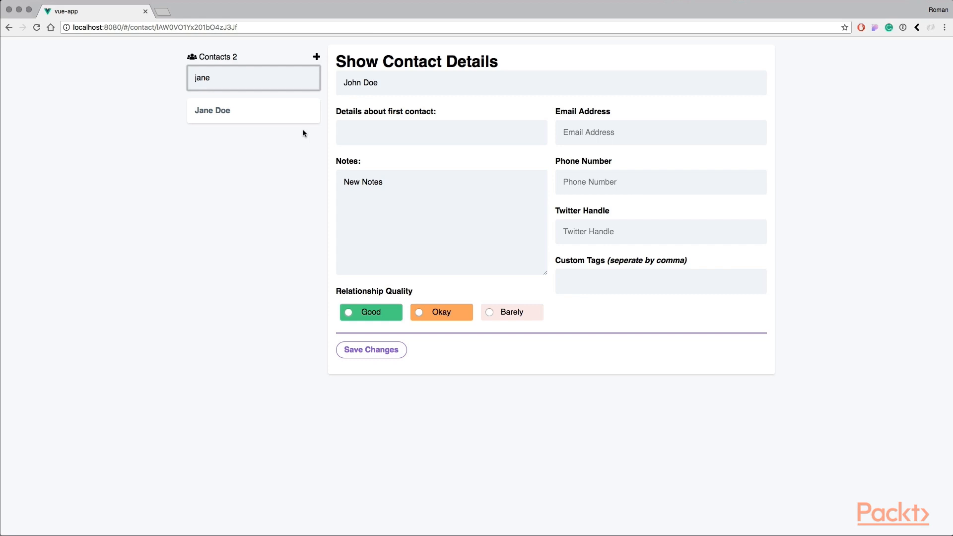
left_click(252, 77)
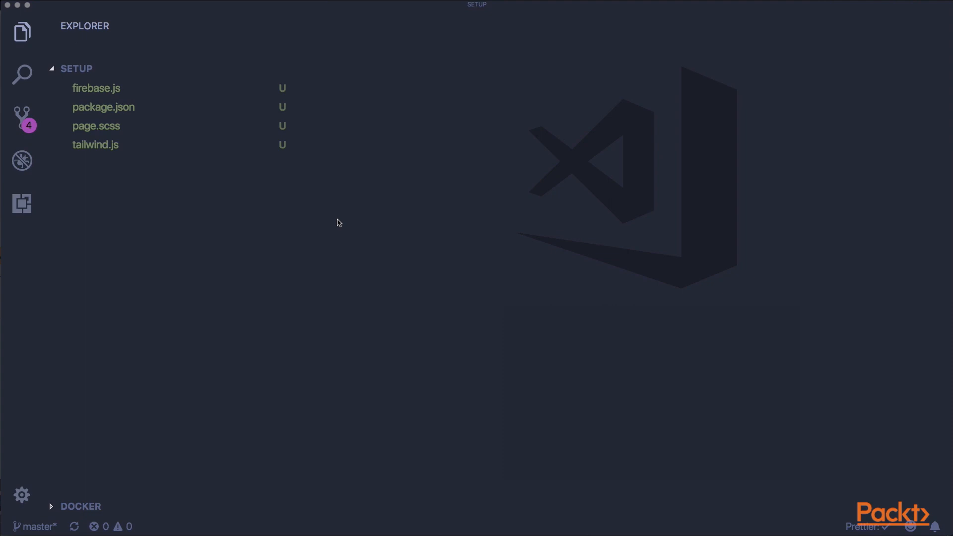
mouse_move(101, 92)
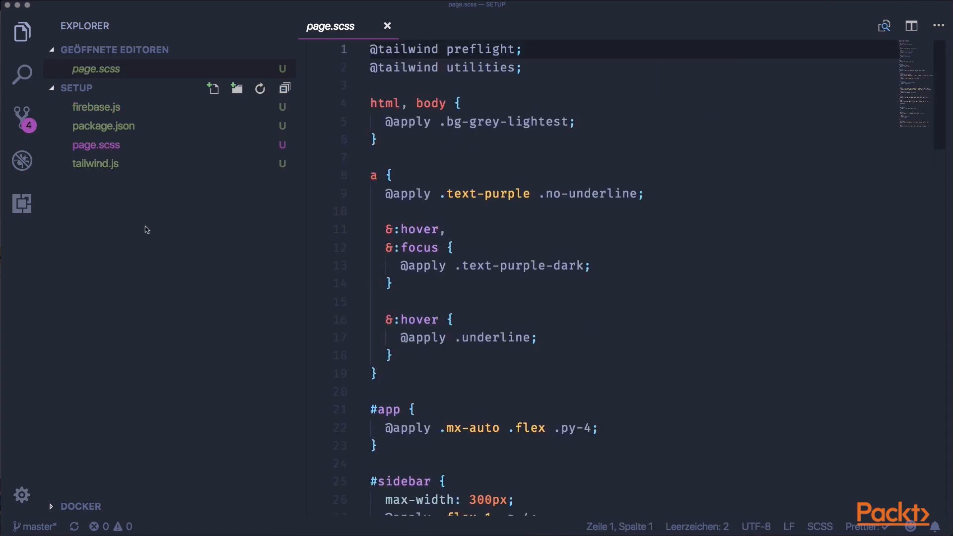
- Show the tailwind.js config file from the SETUP folder
left_click(96, 164)
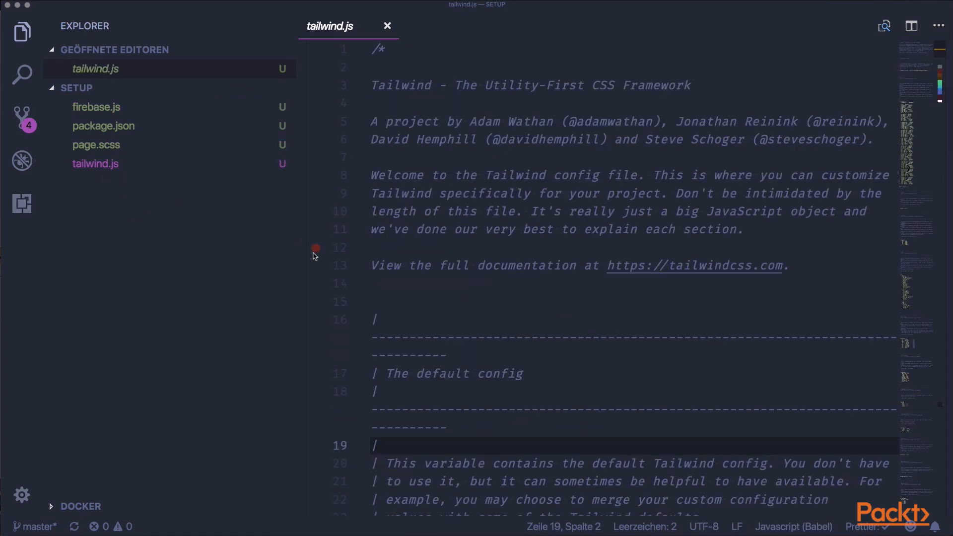
mouse_move(70, 96)
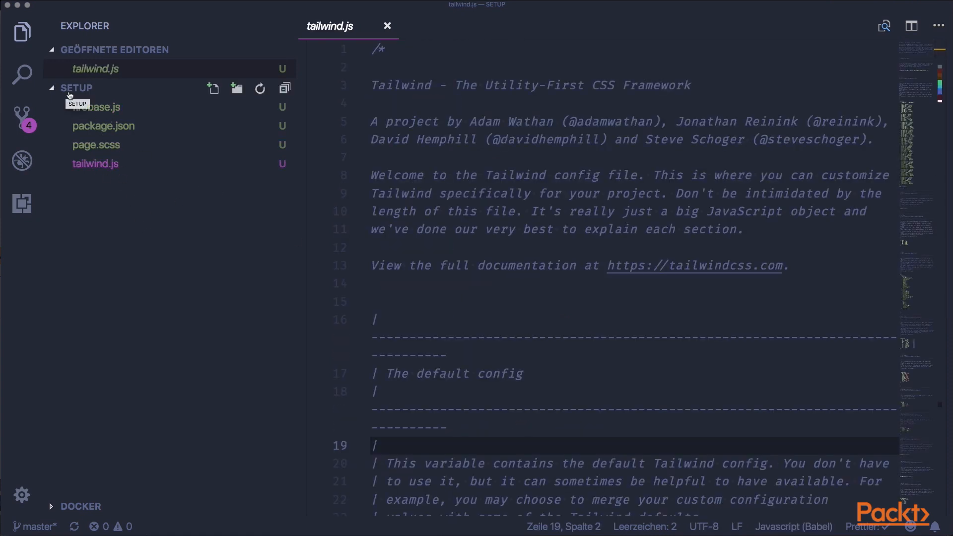